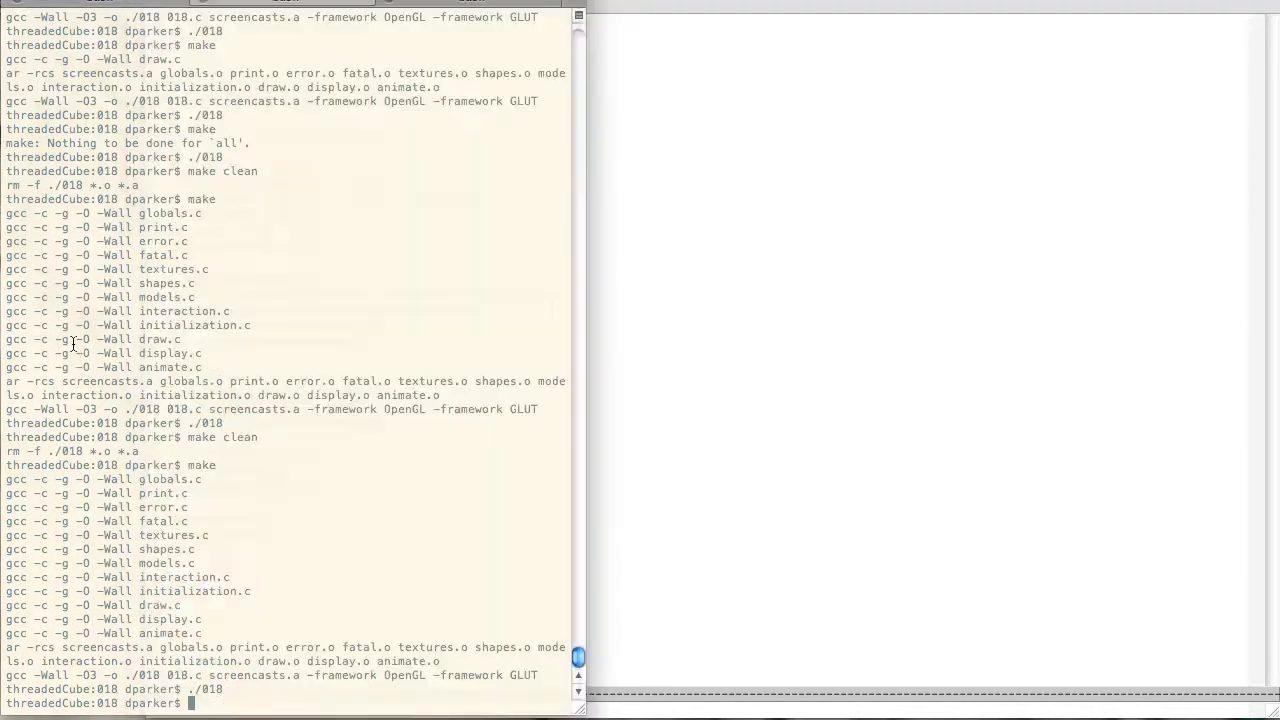
# Step: Run the rebuilt ./018 overlay demo from Terminal after the clean build
pyautogui.write('clean')
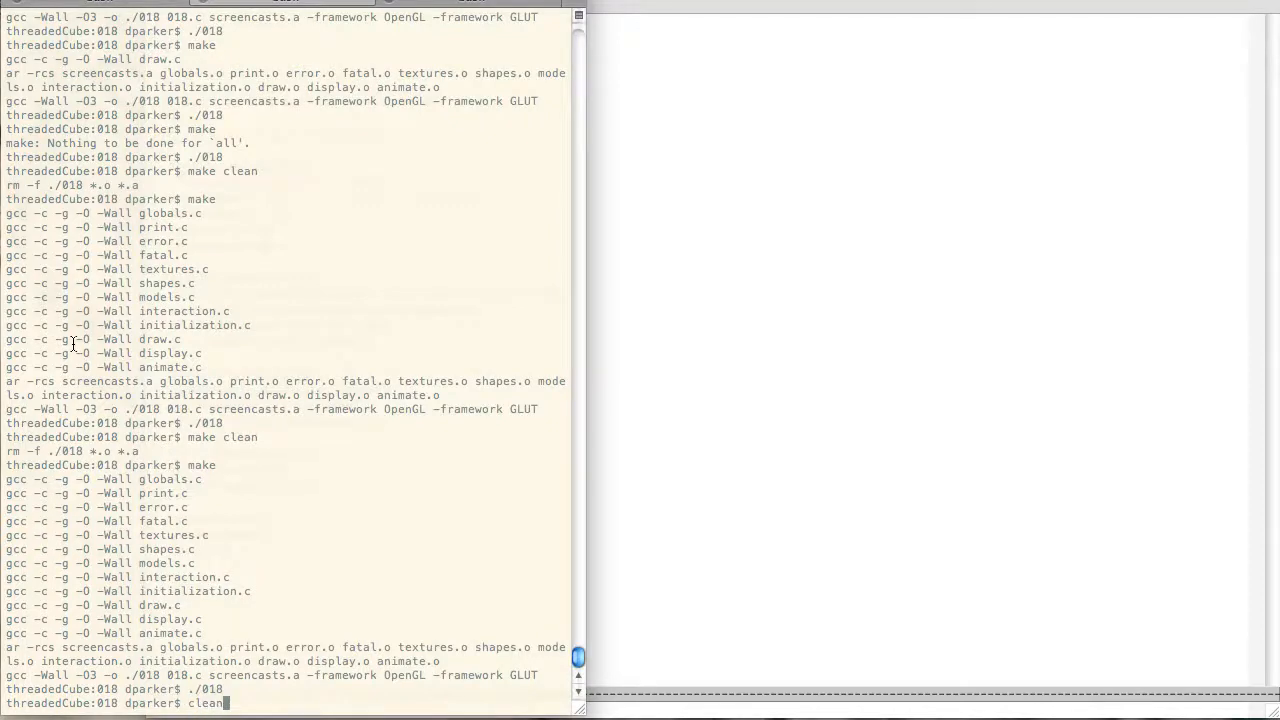
pyautogui.press('Return')
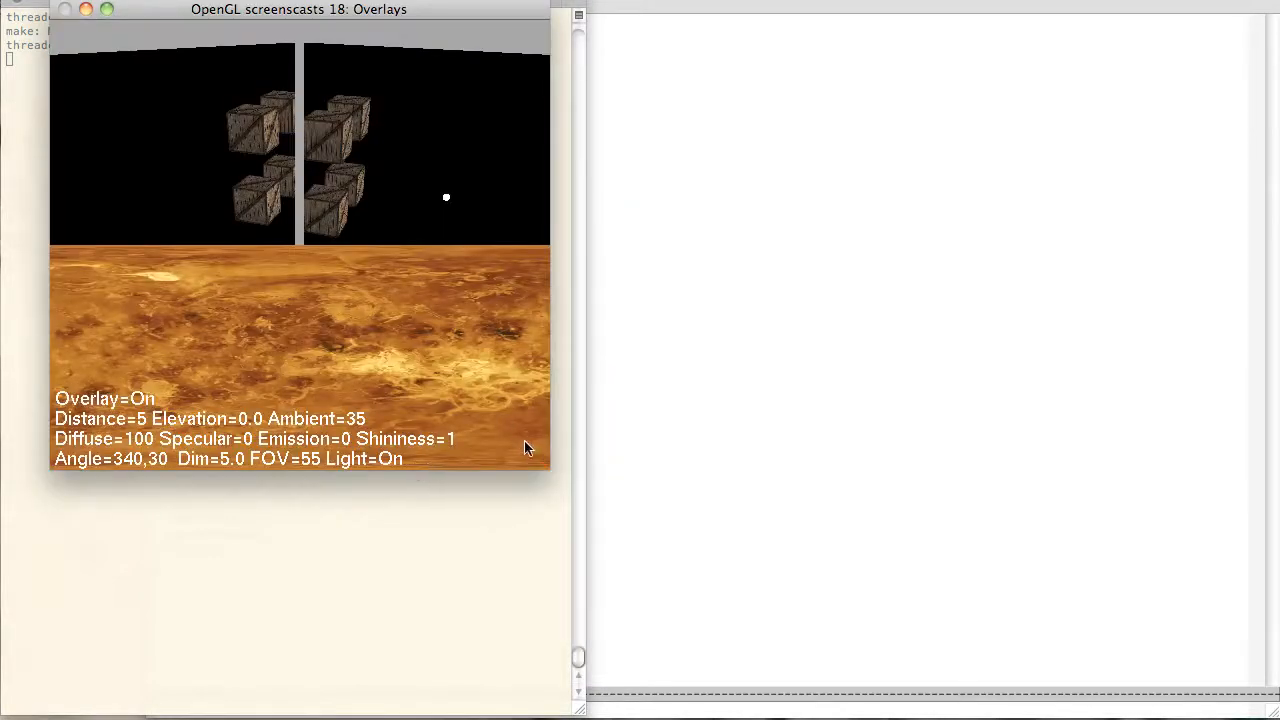
pyautogui.moveTo(548, 470); pyautogui.dragTo(792, 636)
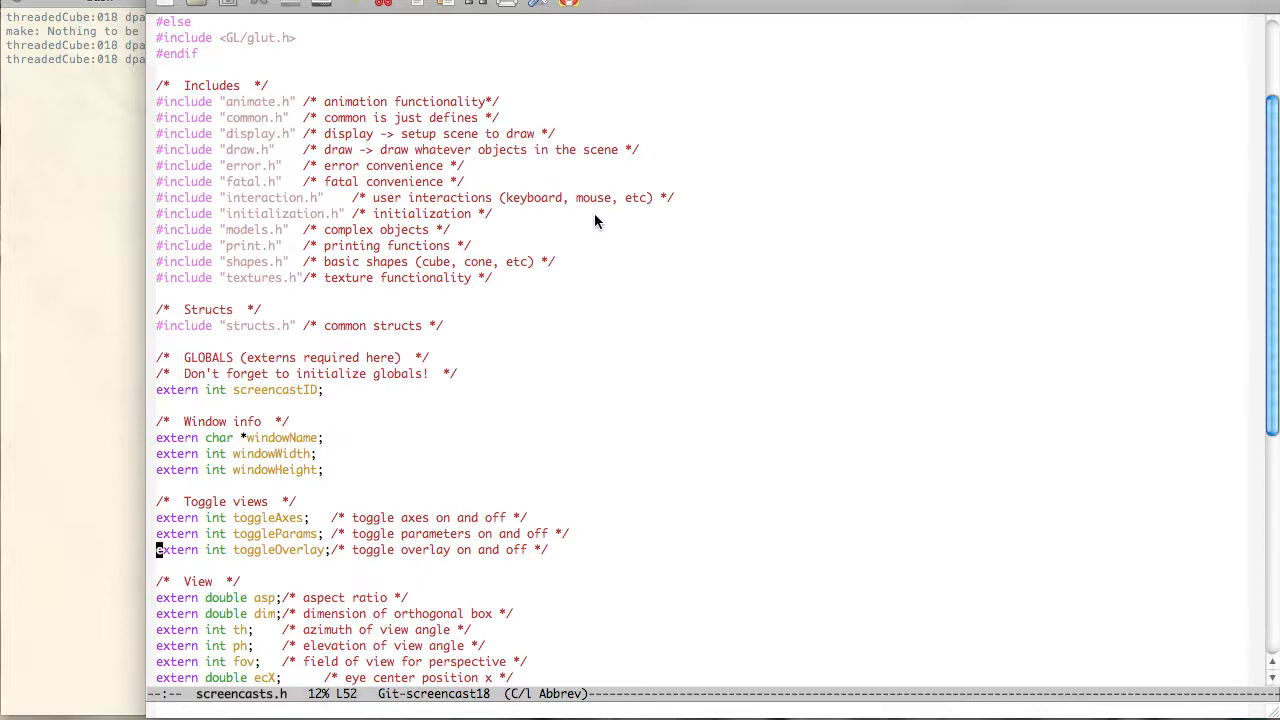
# Step: Scroll through globals.c and initialization.c to the toggleOverlay default in initializeGlobals
pyautogui.scroll(-3)
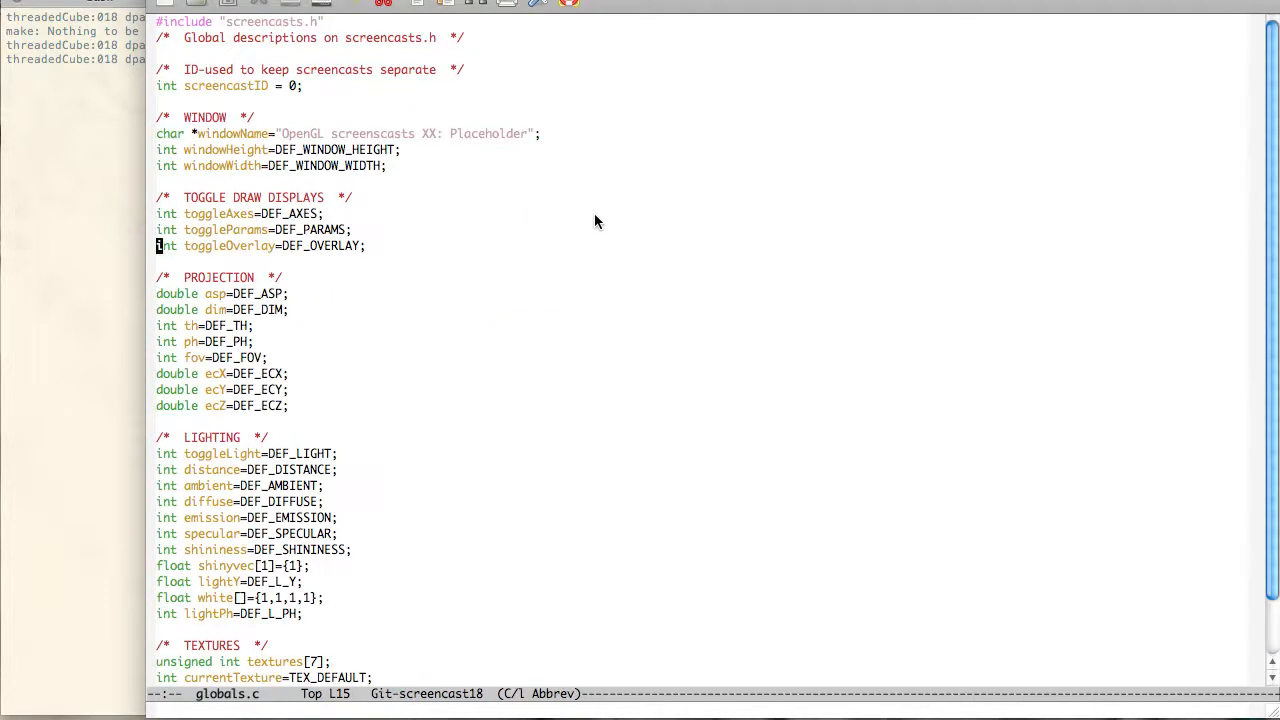
pyautogui.scroll(-3)
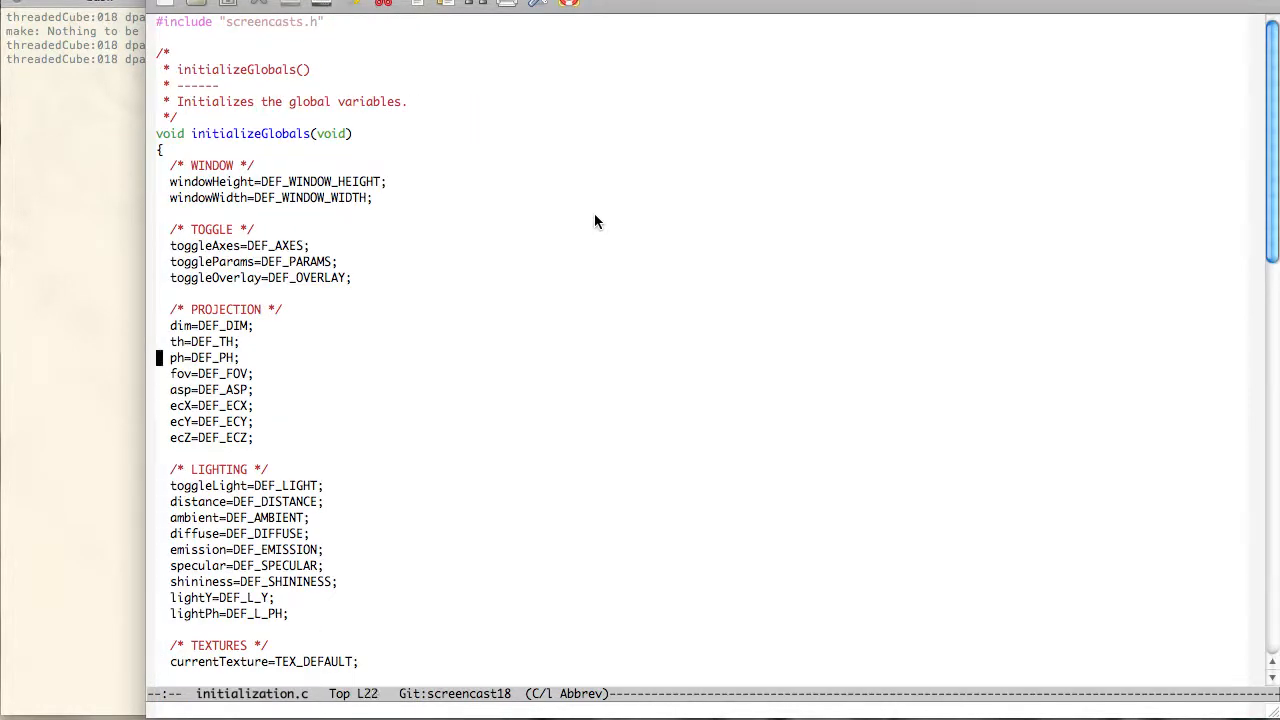
pyautogui.scroll(-3)
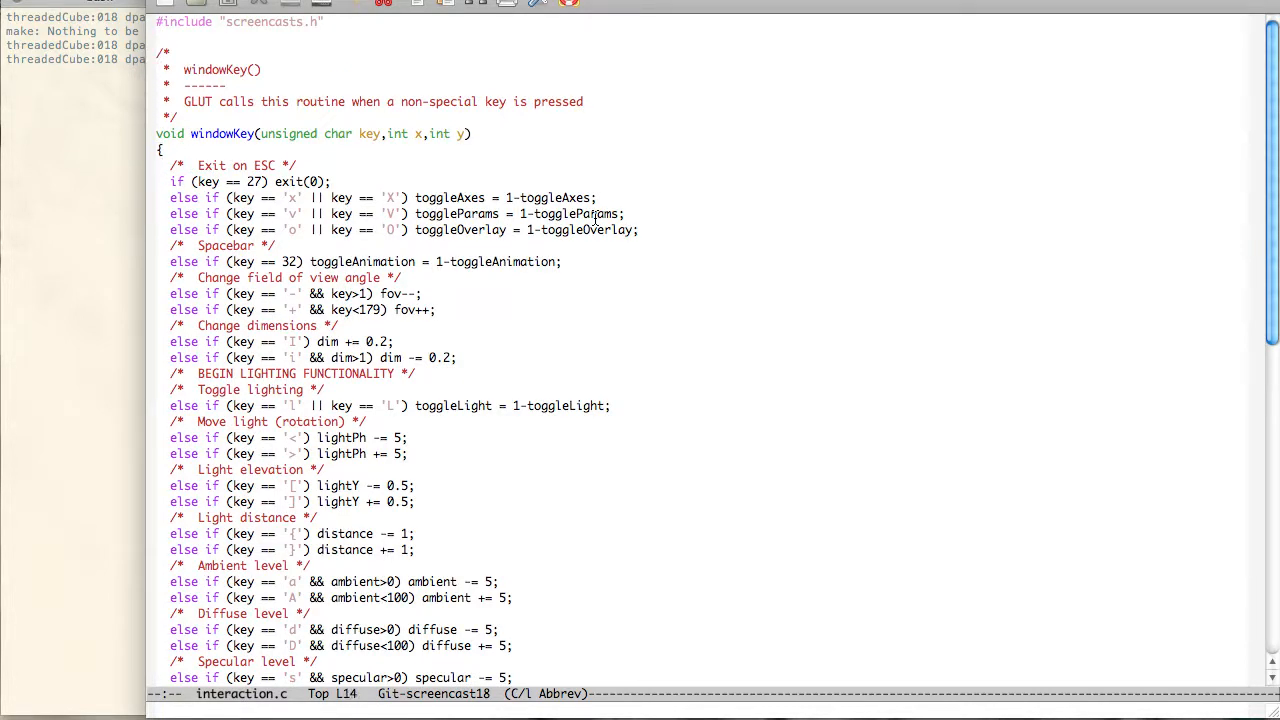
# Step: Switch to draw.c and scroll to drawScene, where the Venus texture precedes drawOverlay
pyautogui.press('Return')
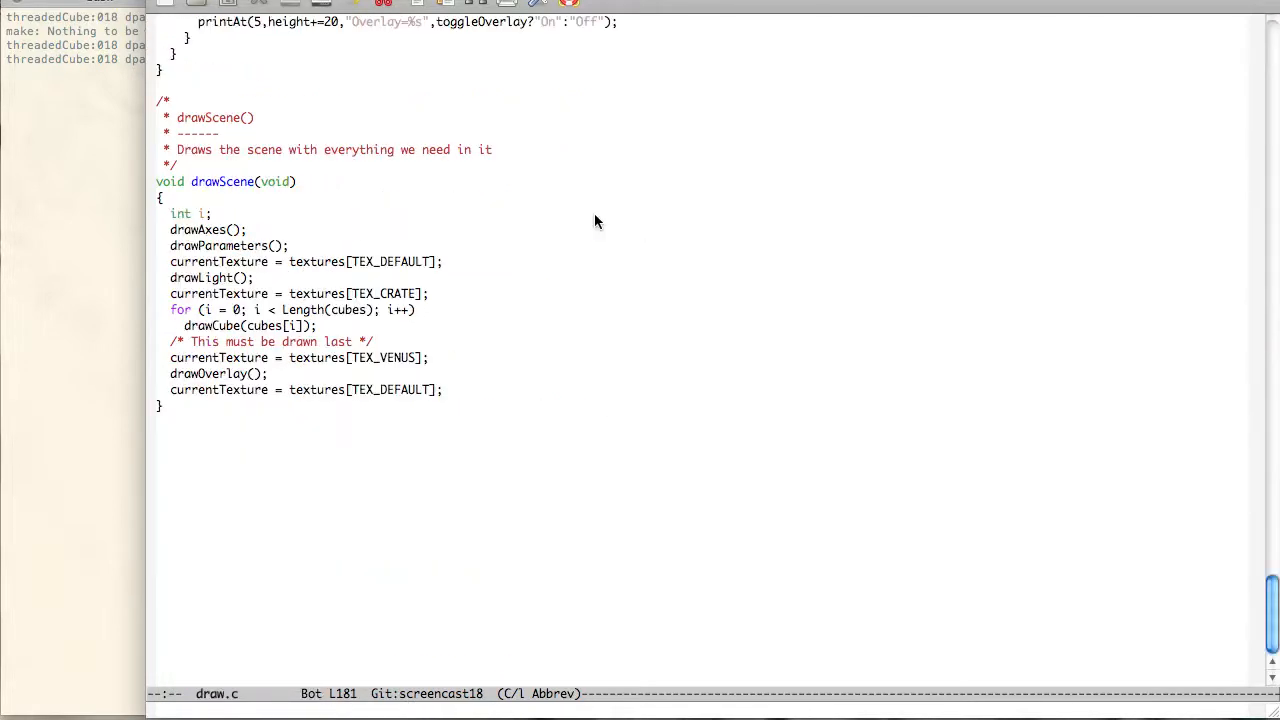
pyautogui.scroll(3)
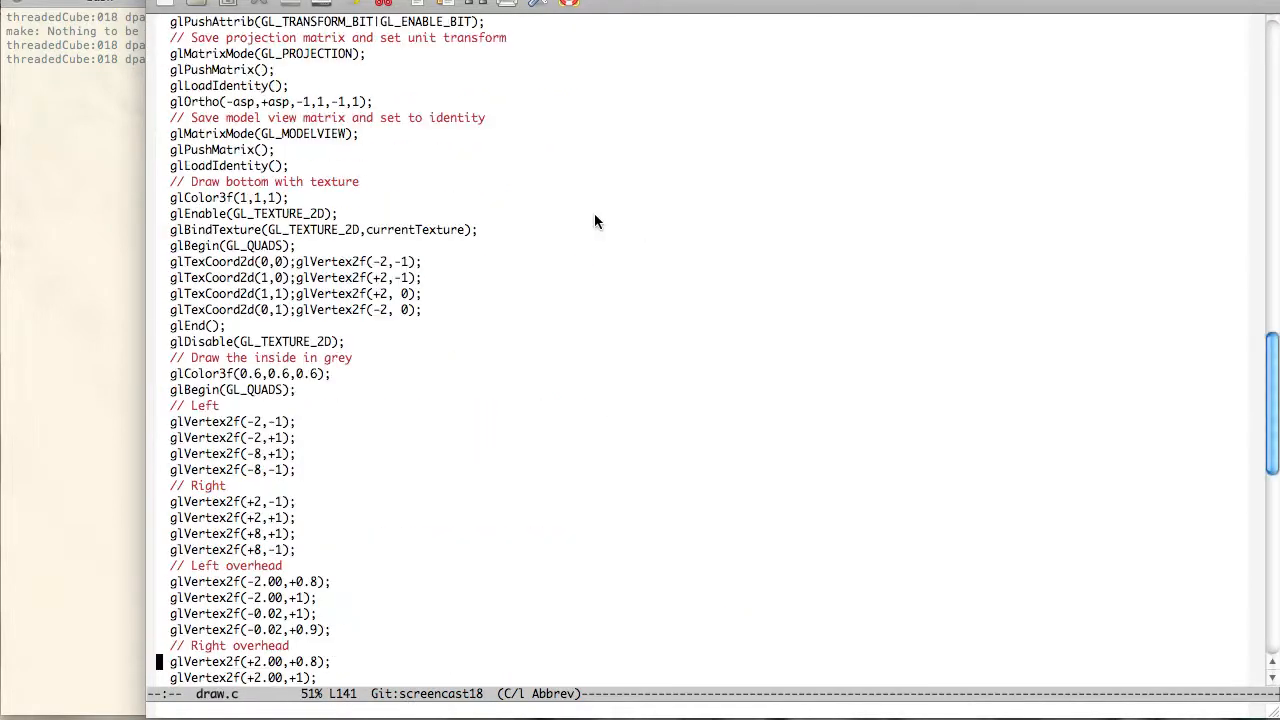
pyautogui.scroll(3)
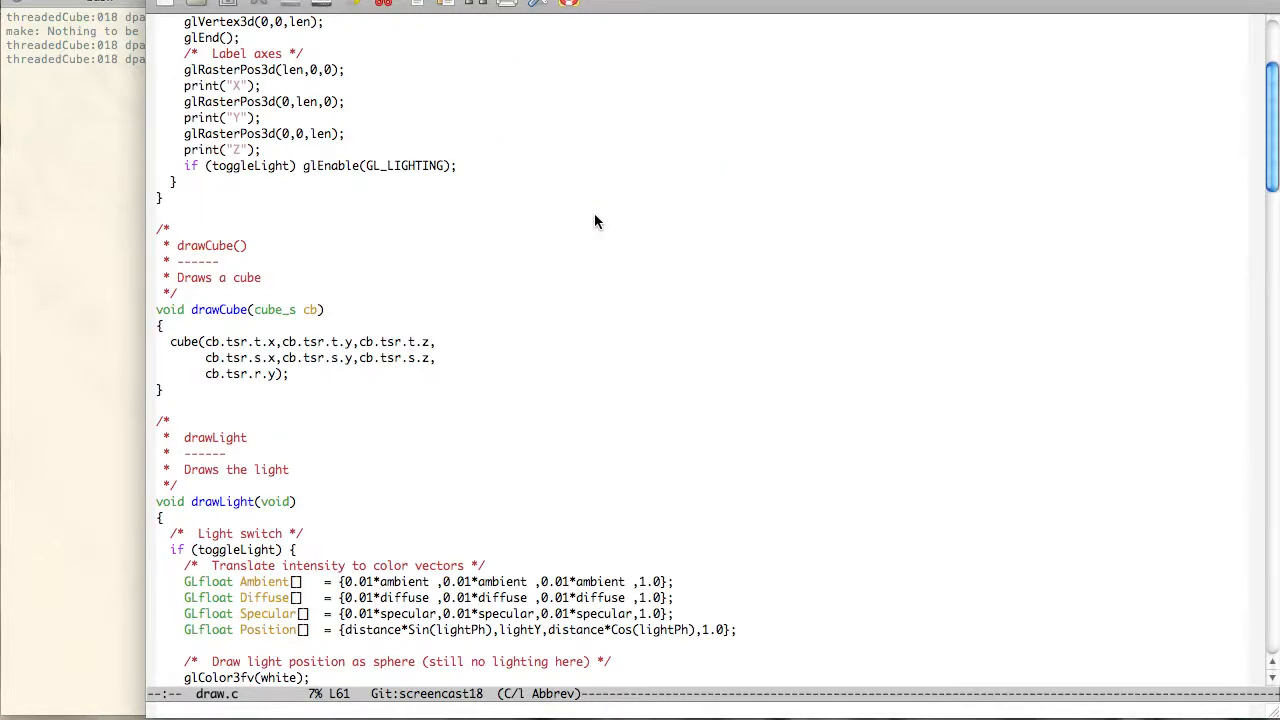
pyautogui.scroll(-3)
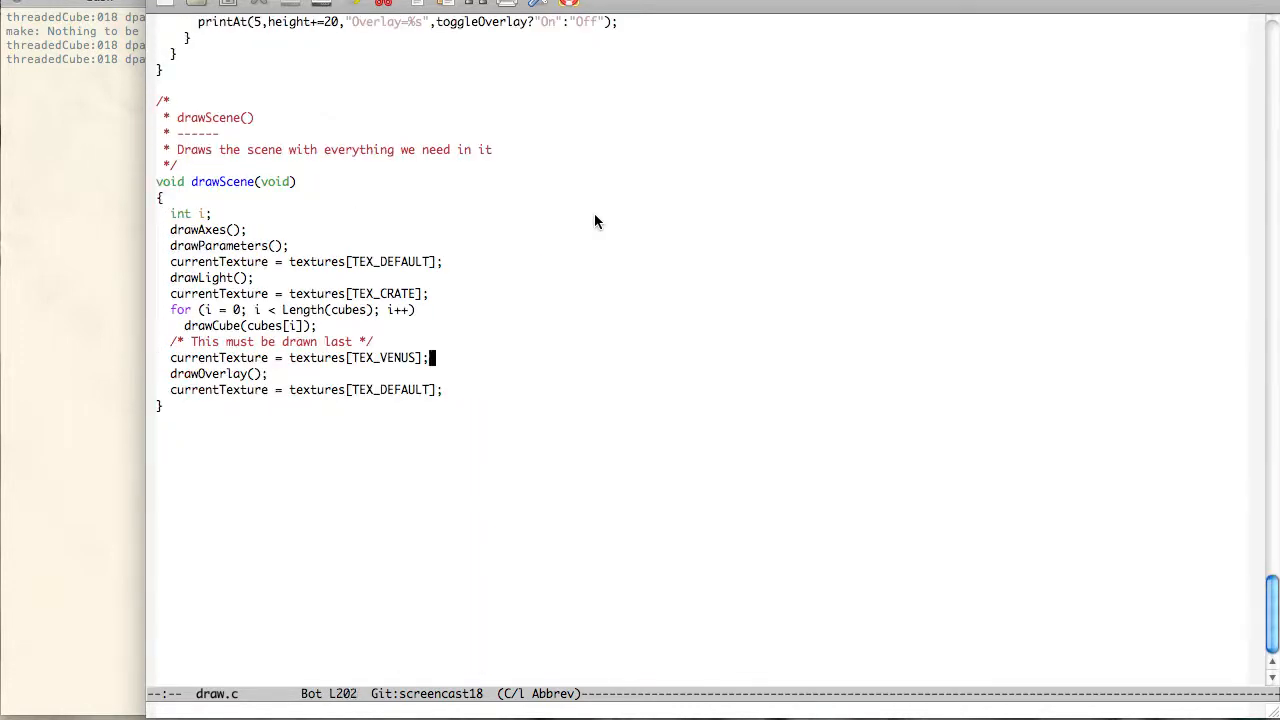
pyautogui.press('Return')
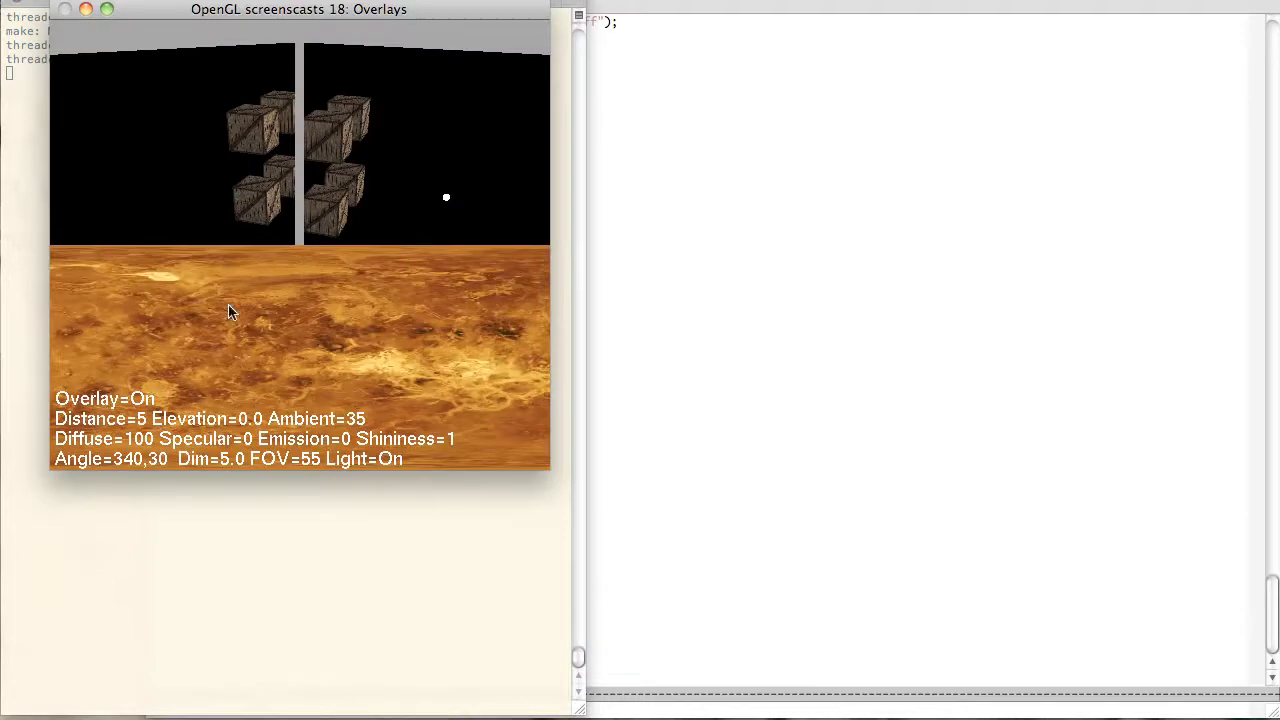
pyautogui.moveTo(428, 388)
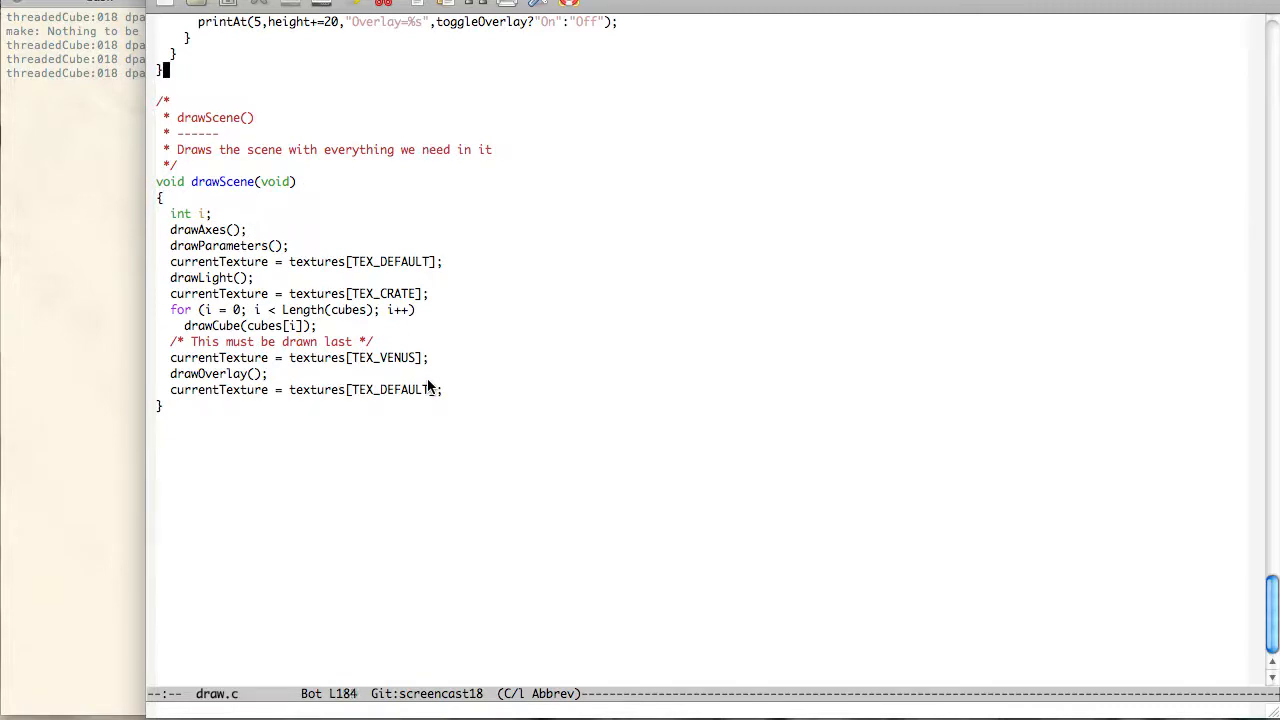
# Step: Scroll up through draw.c past drawLight and drawAxes to the drawOverlay definition
pyautogui.scroll(3)
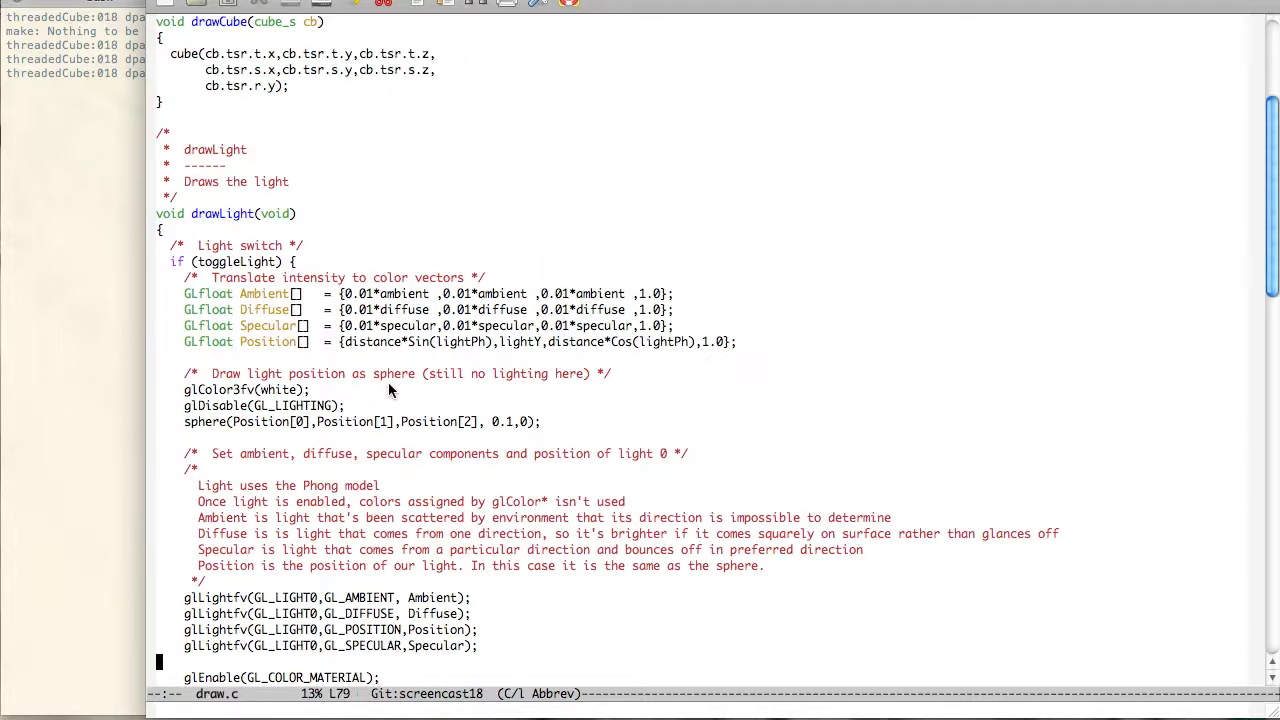
pyautogui.scroll(3)
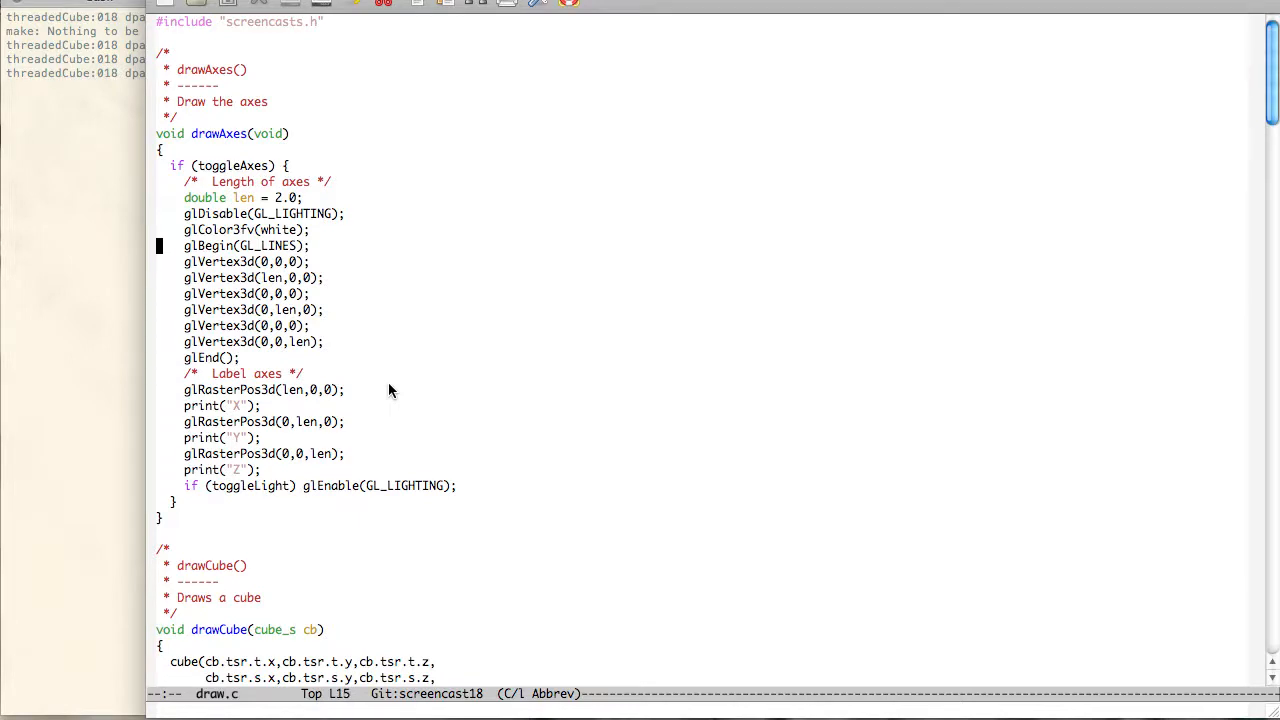
pyautogui.scroll(-3)
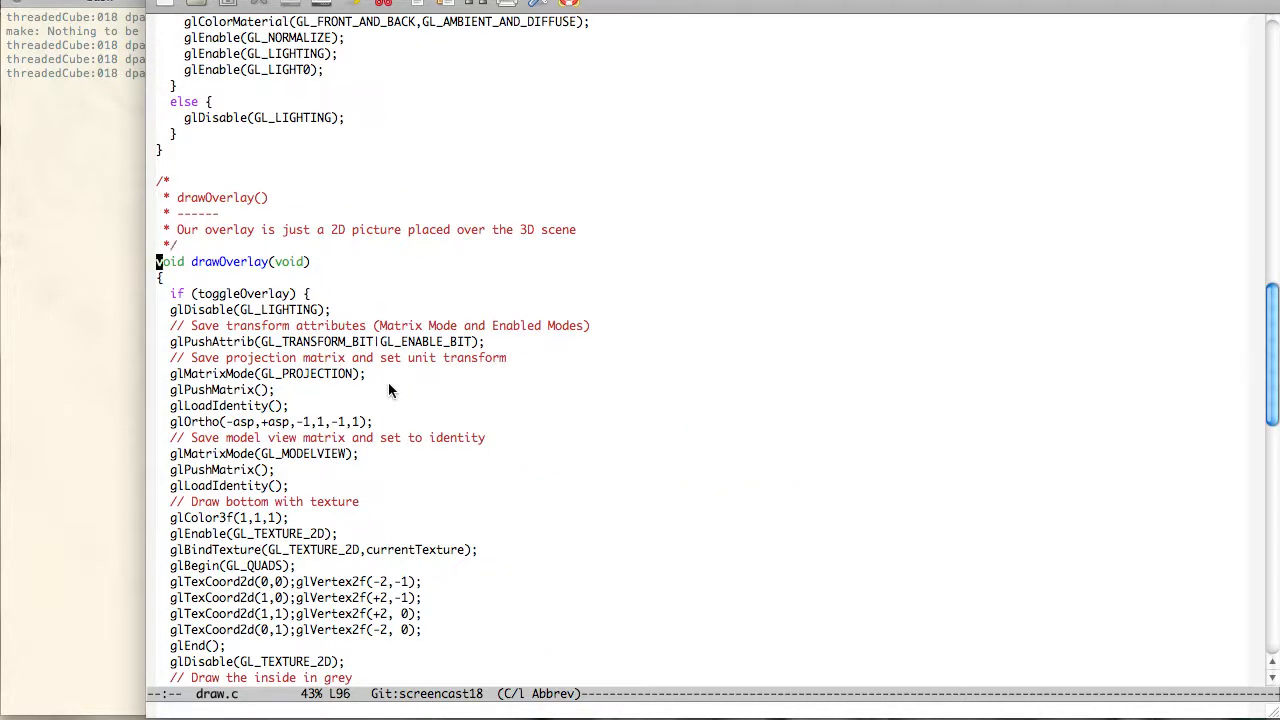
pyautogui.press('down')
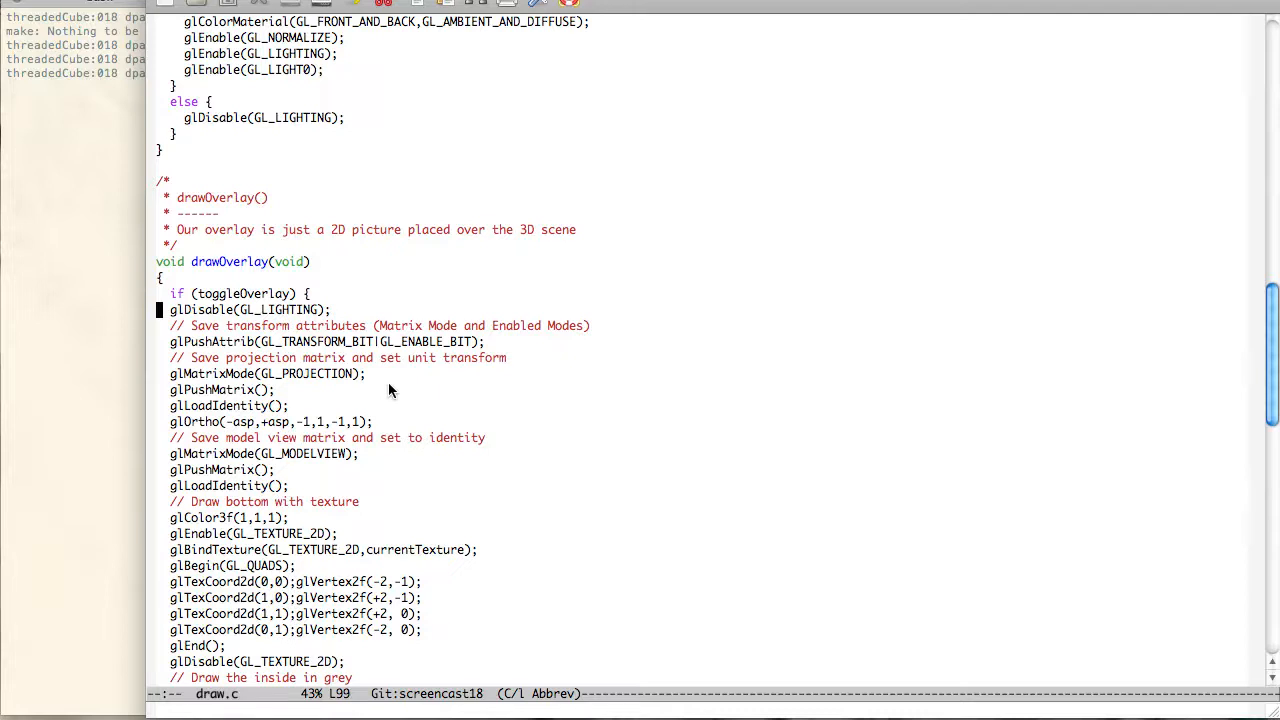
pyautogui.press('down')
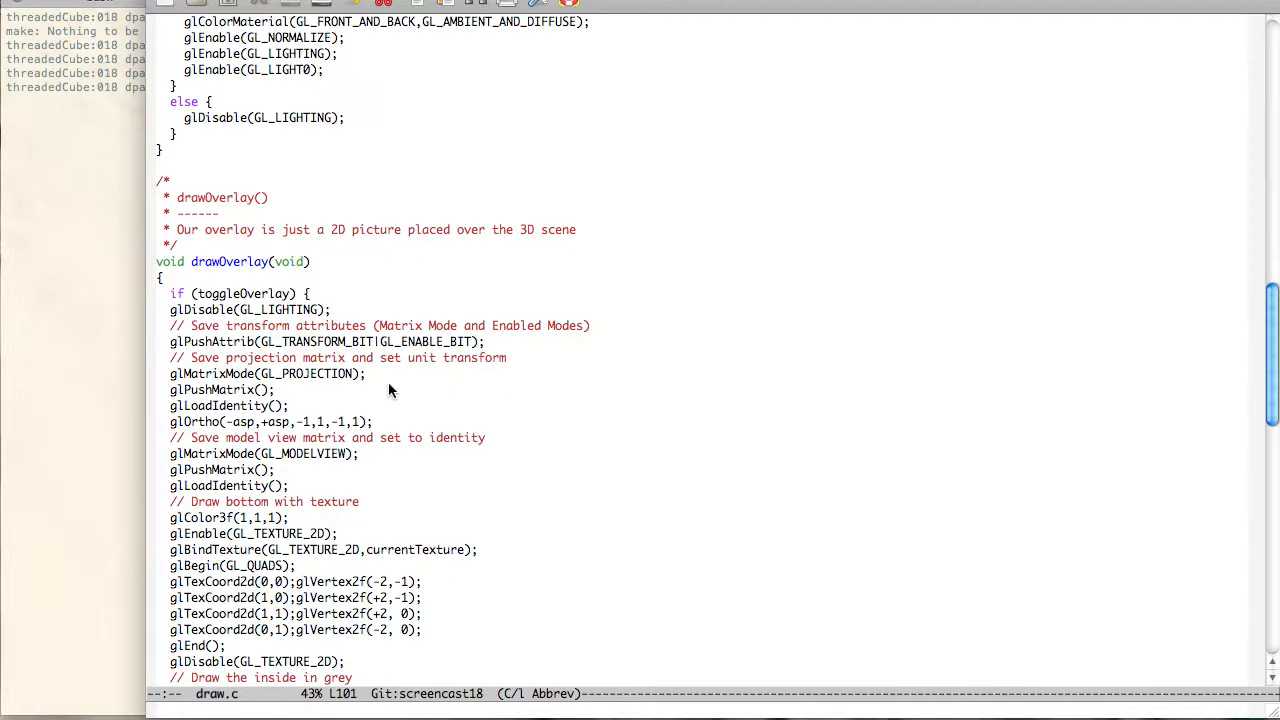
pyautogui.scroll(-3)
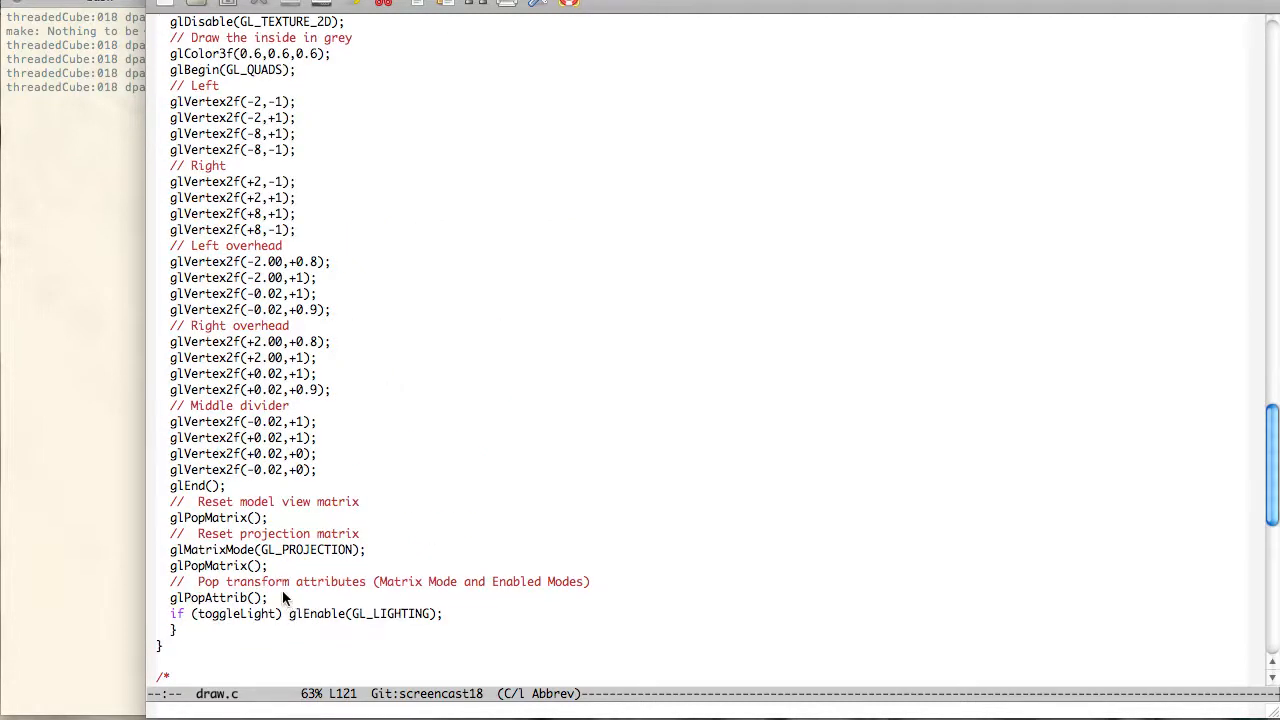
pyautogui.scroll(3)
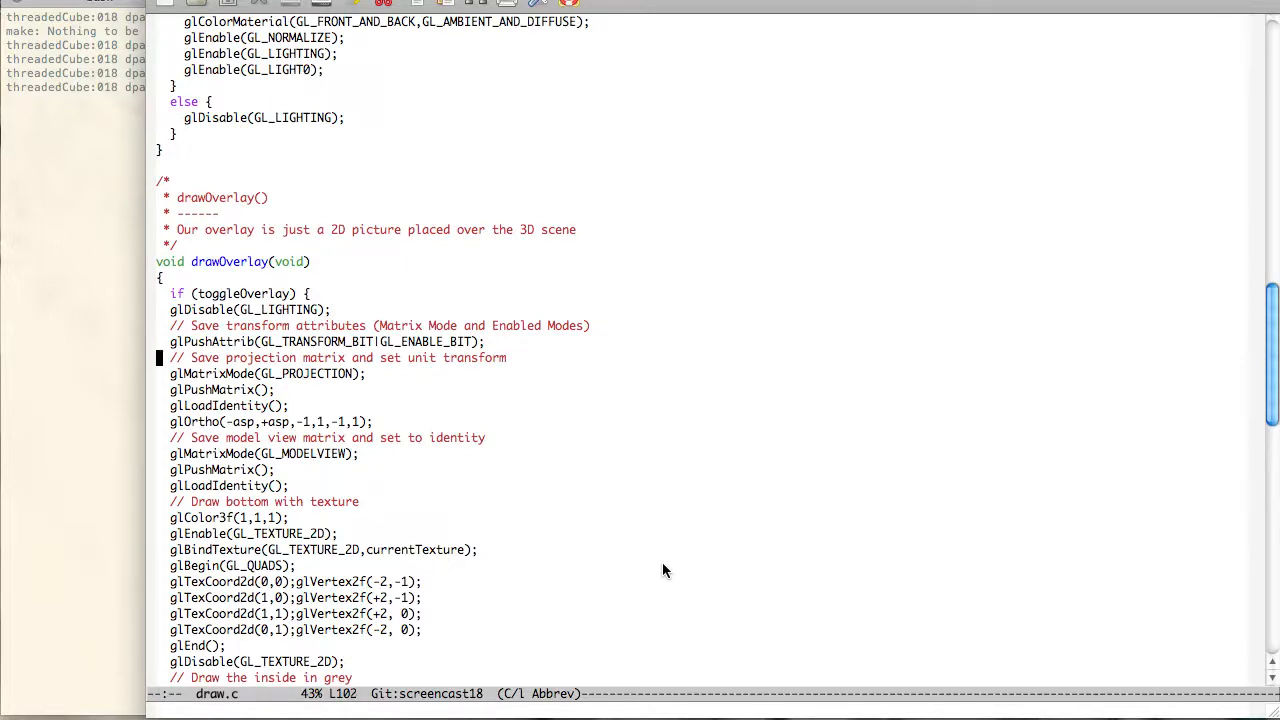
pyautogui.press('down')
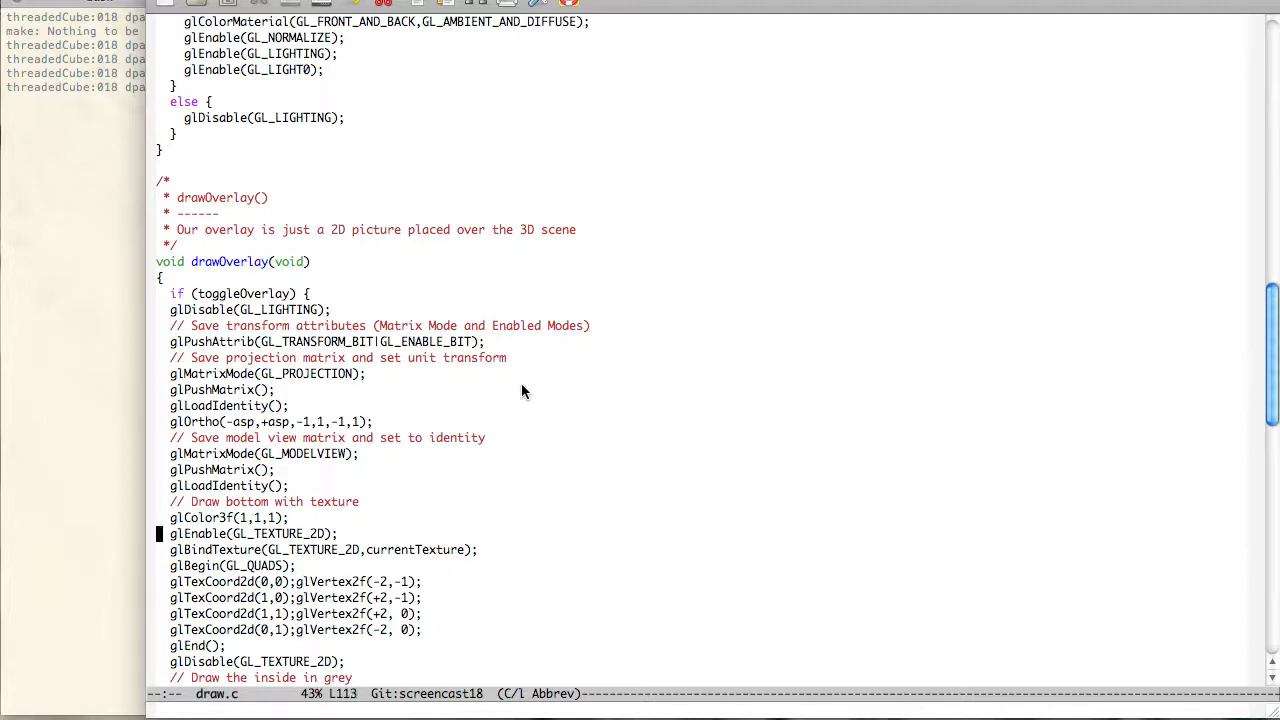
# Step: Scroll drawOverlay down to the grey inner quads and select the left overhead vertex lines
pyautogui.scroll(-3)
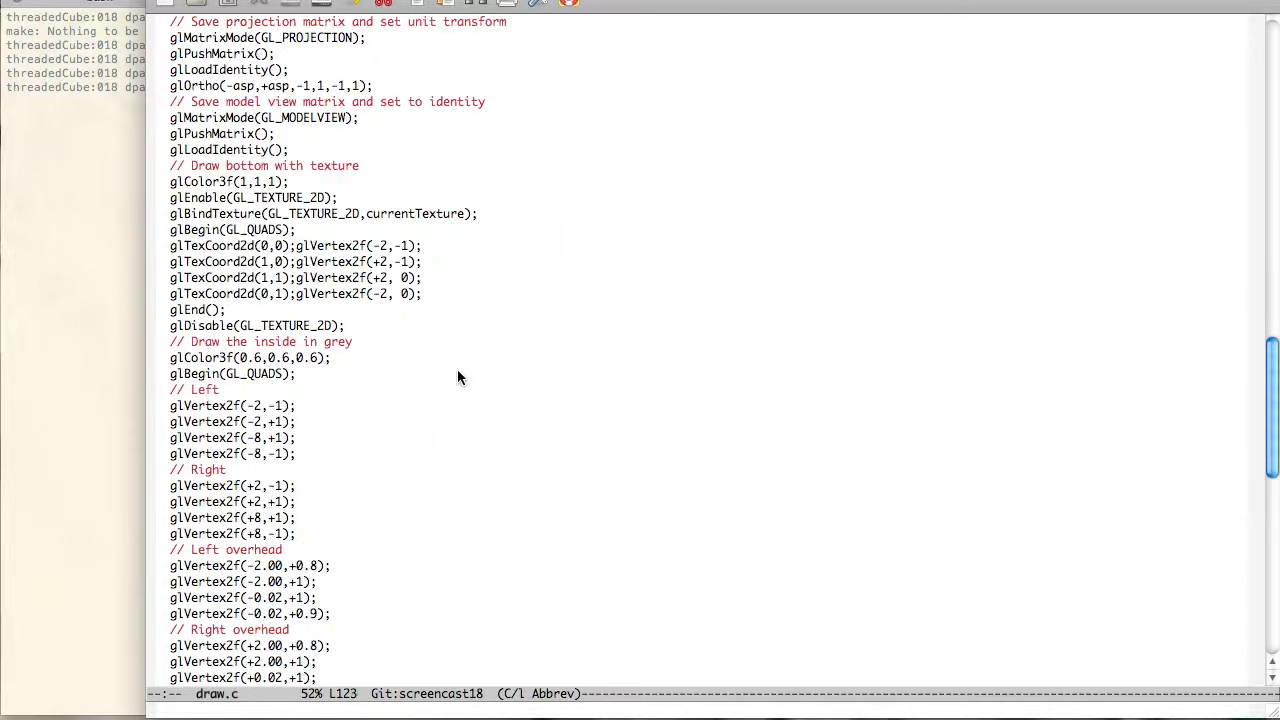
pyautogui.moveTo(384, 328)
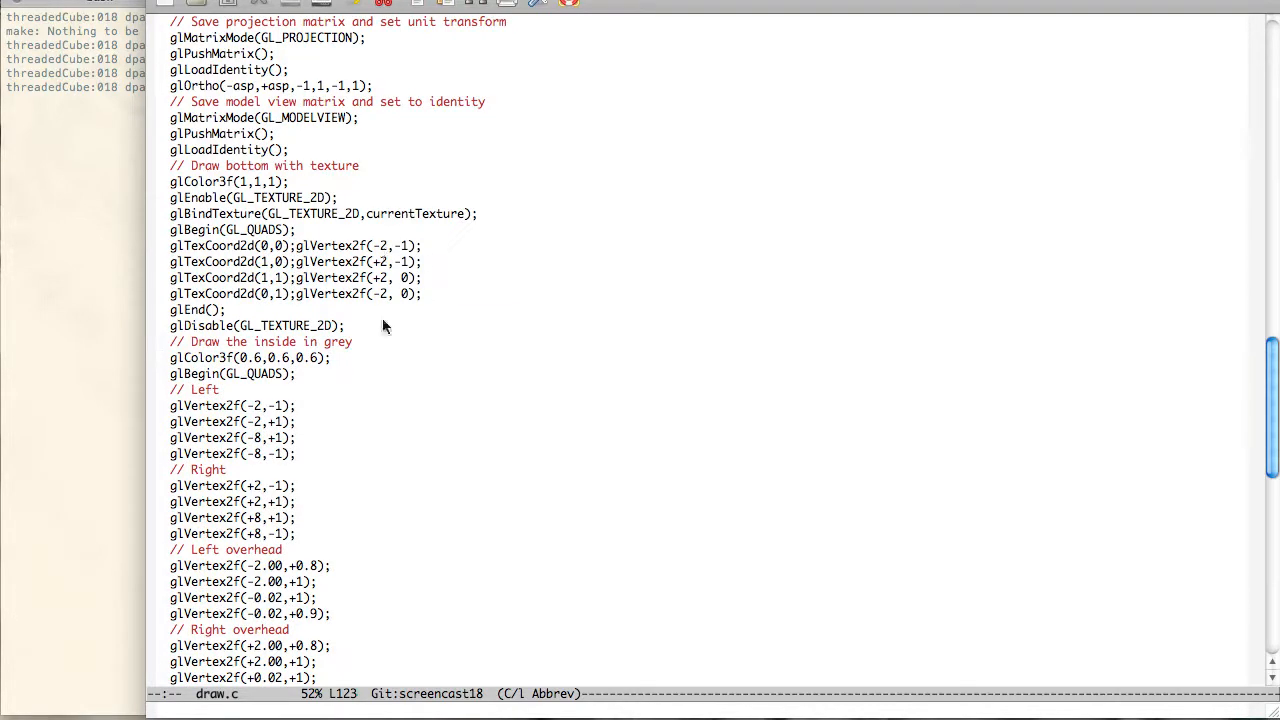
pyautogui.moveTo(524, 278)
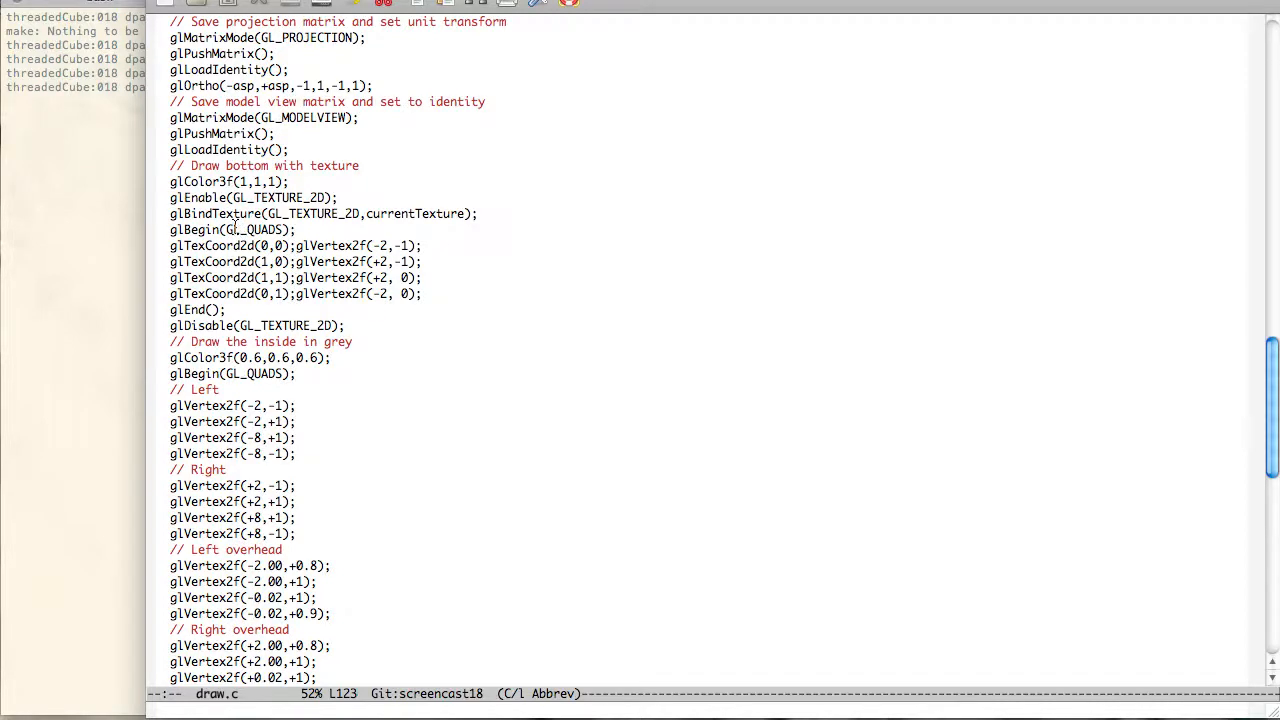
pyautogui.moveTo(356, 230)
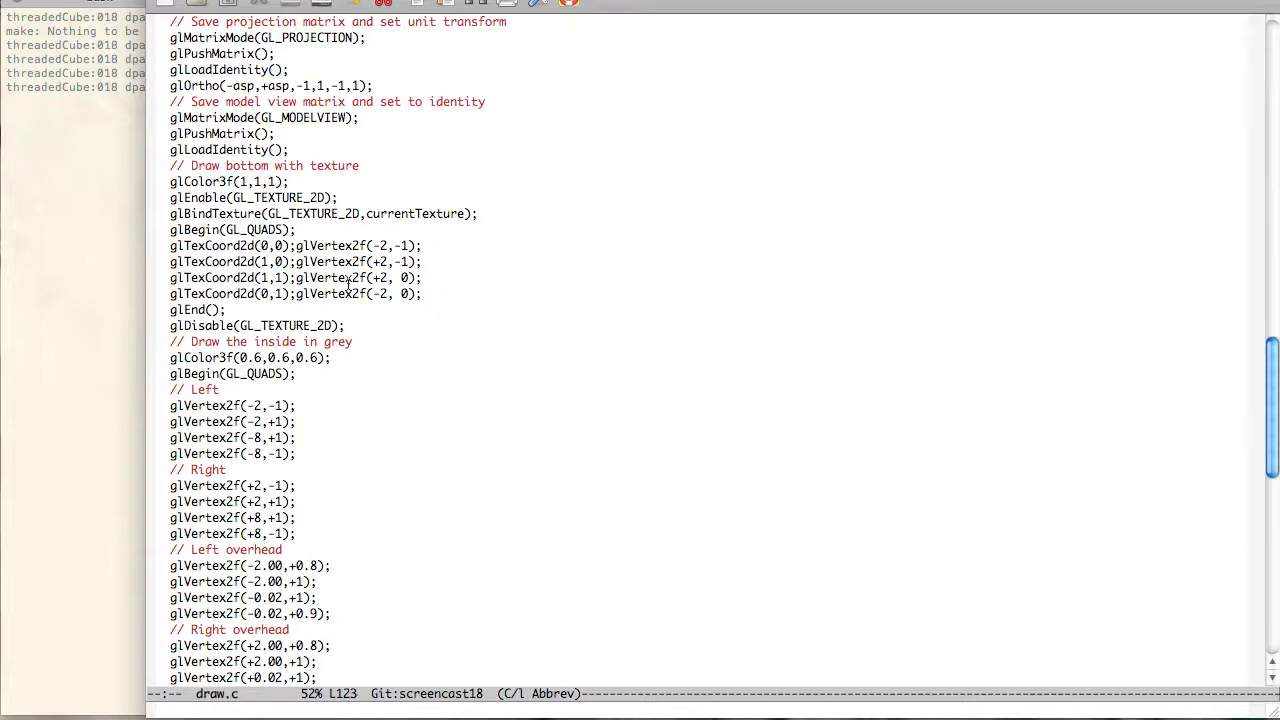
pyautogui.moveTo(444, 336)
pyautogui.write('if (toggleLight) glEnable(GL_LIGHTING);')
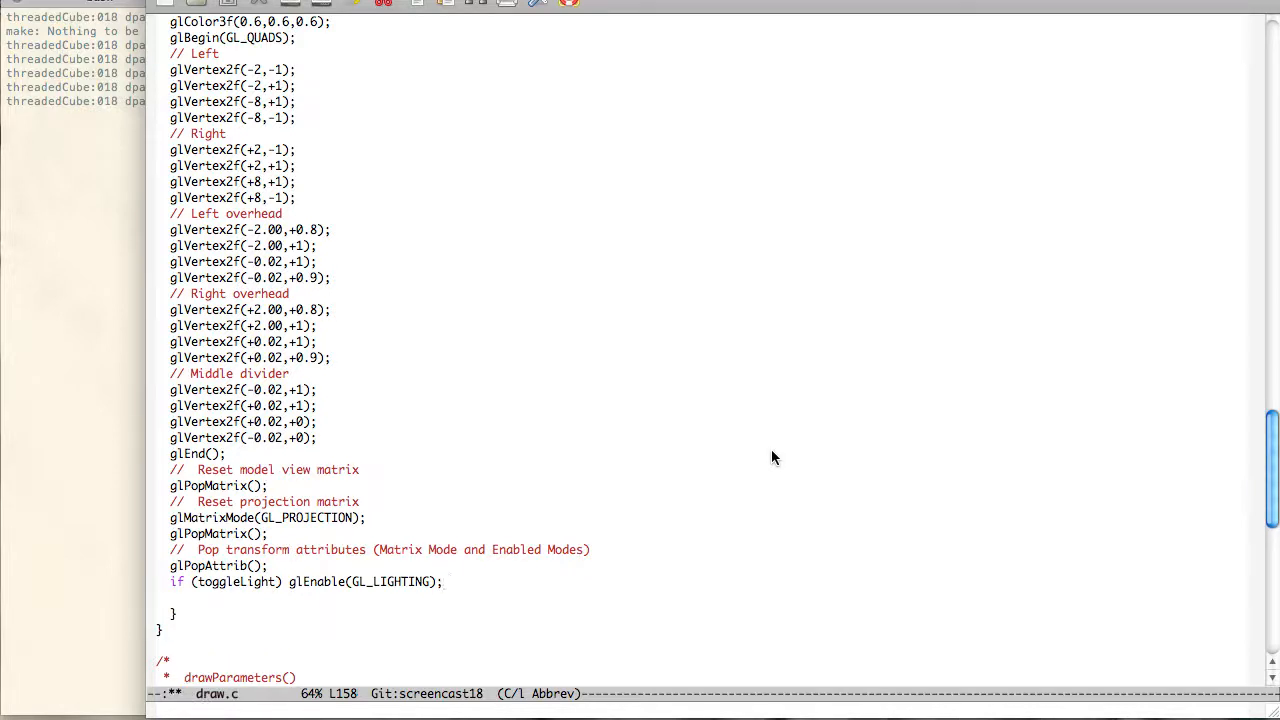
pyautogui.click(444, 582)
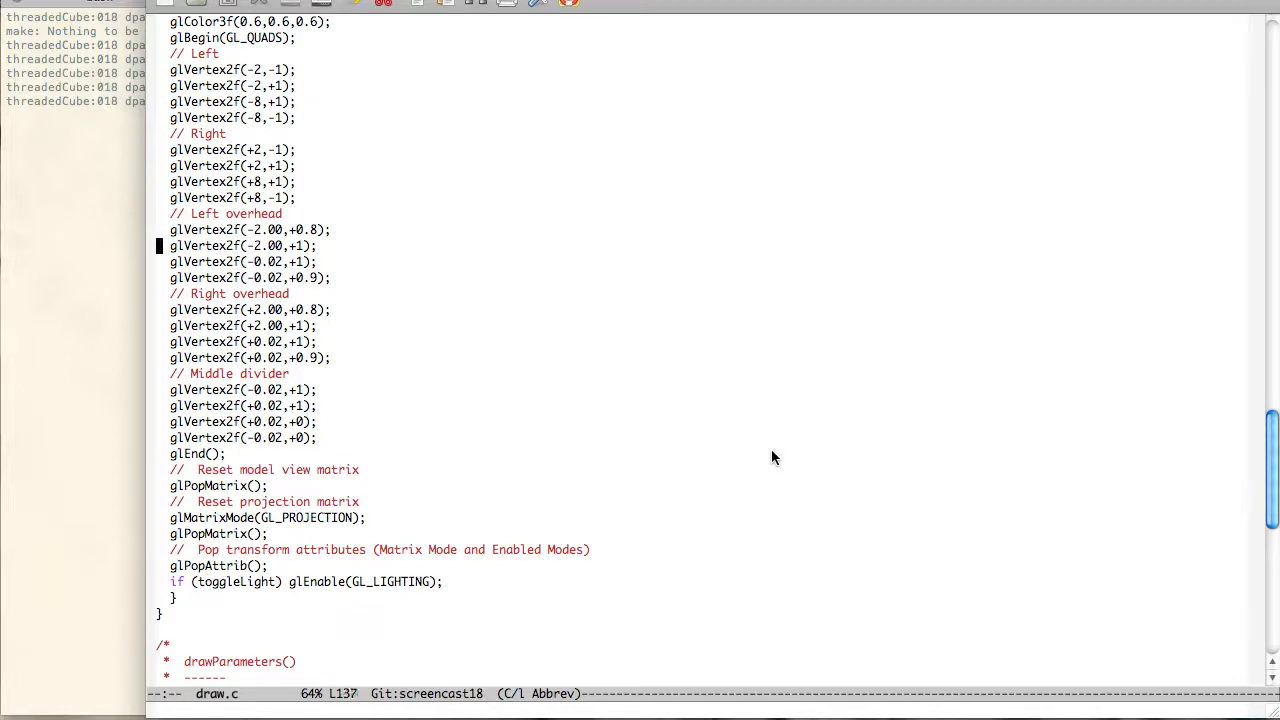
pyautogui.scroll(3)
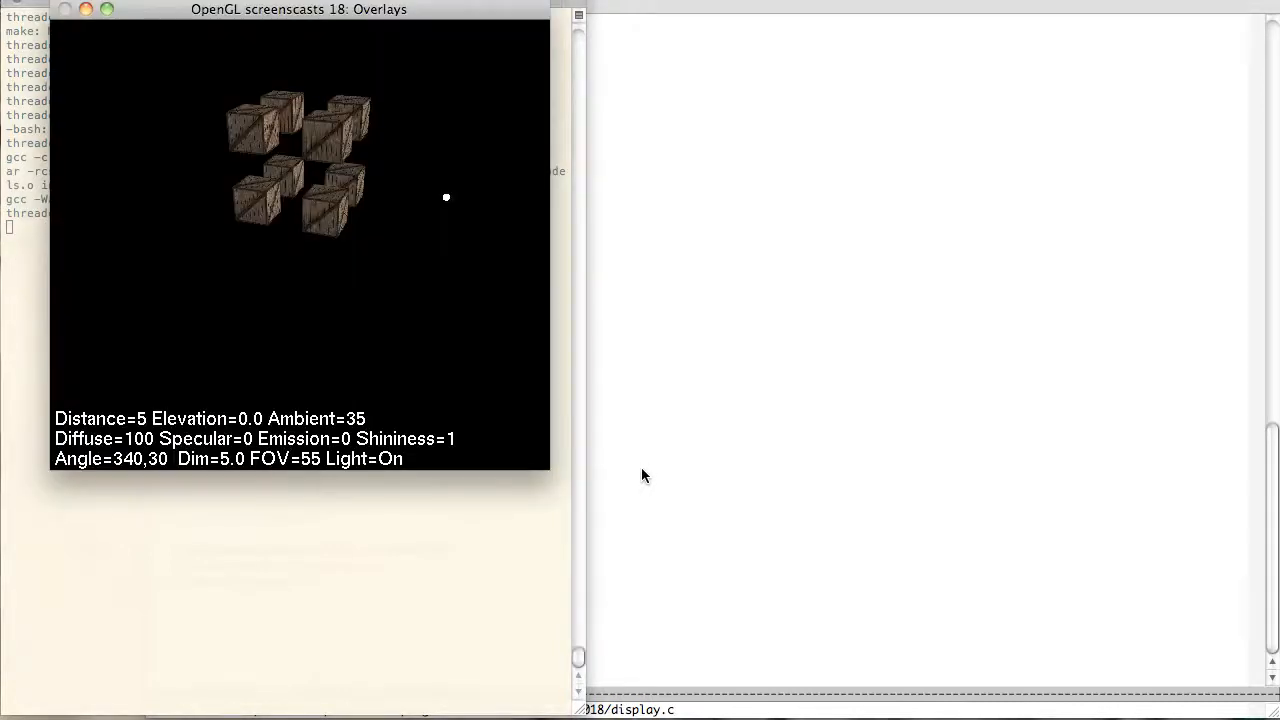
pyautogui.moveTo(564, 480)
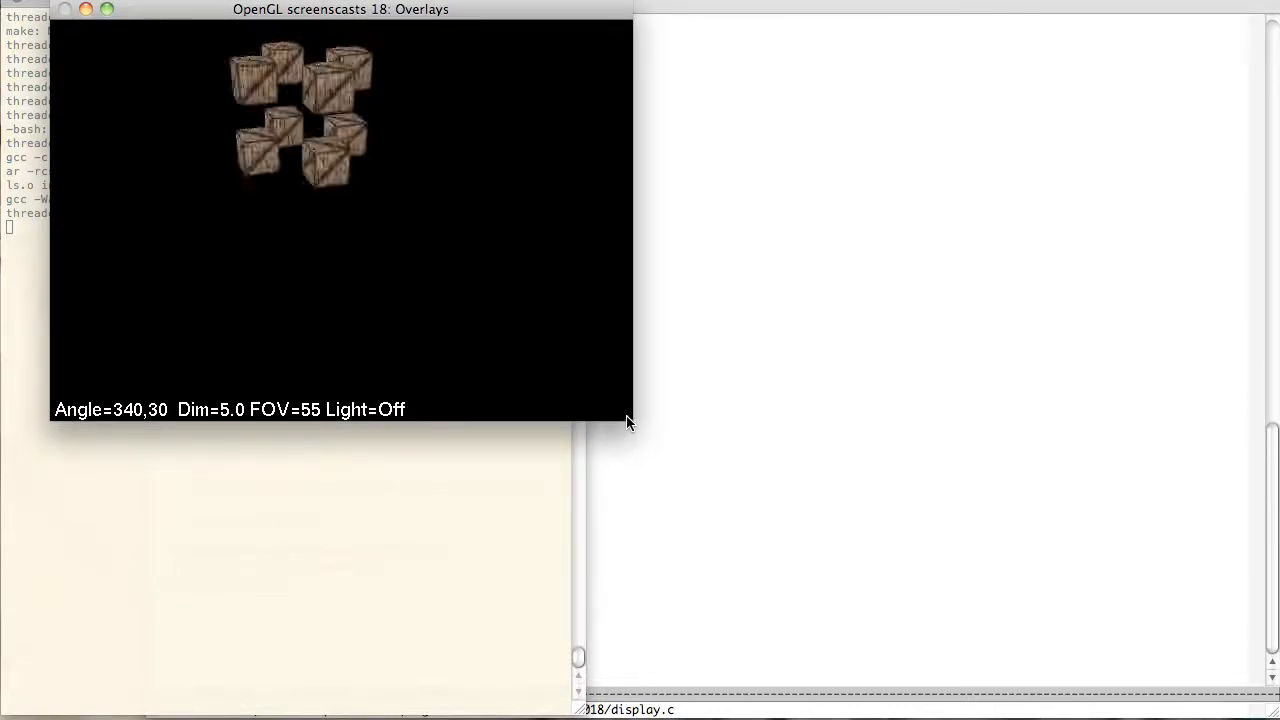
# Step: Enlarge the running demo window to view the shortened readout with lighting off
pyautogui.moveTo(628, 422); pyautogui.dragTo(756, 602)
pyautogui.write('make')
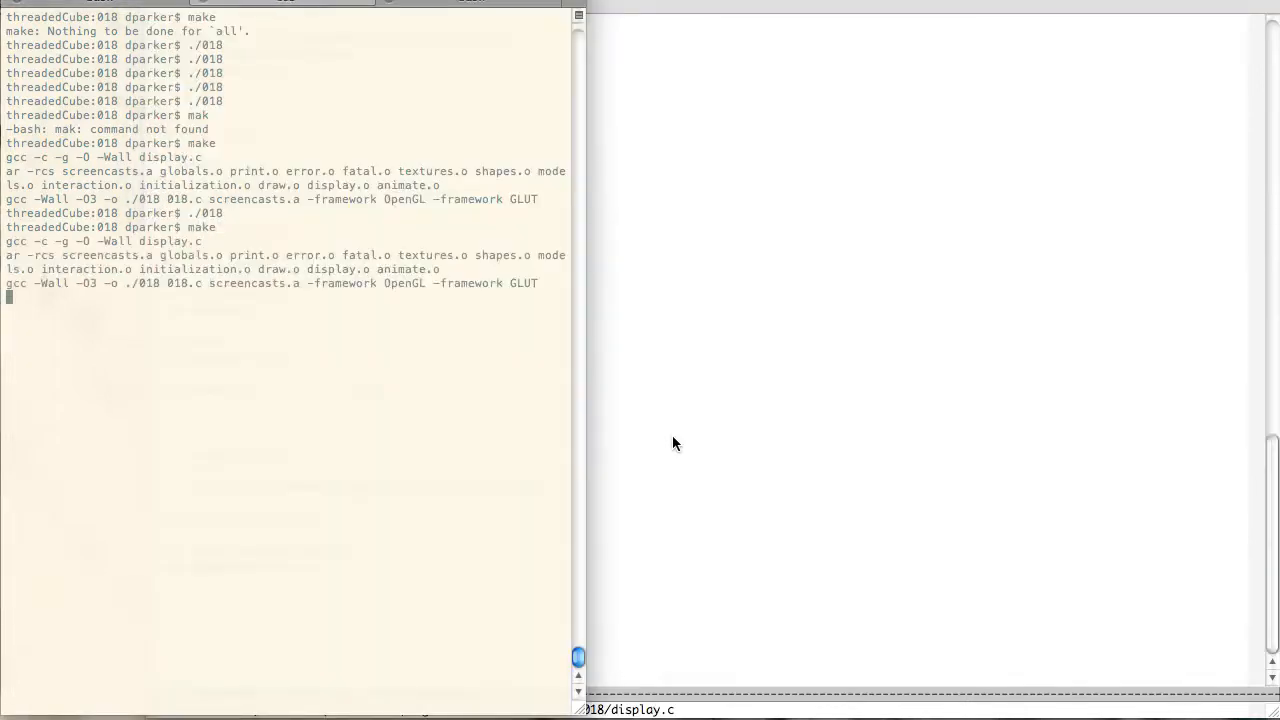
# Step: Return to display.c in Emacs and scroll up past display() toward displayProject
pyautogui.press('Return')
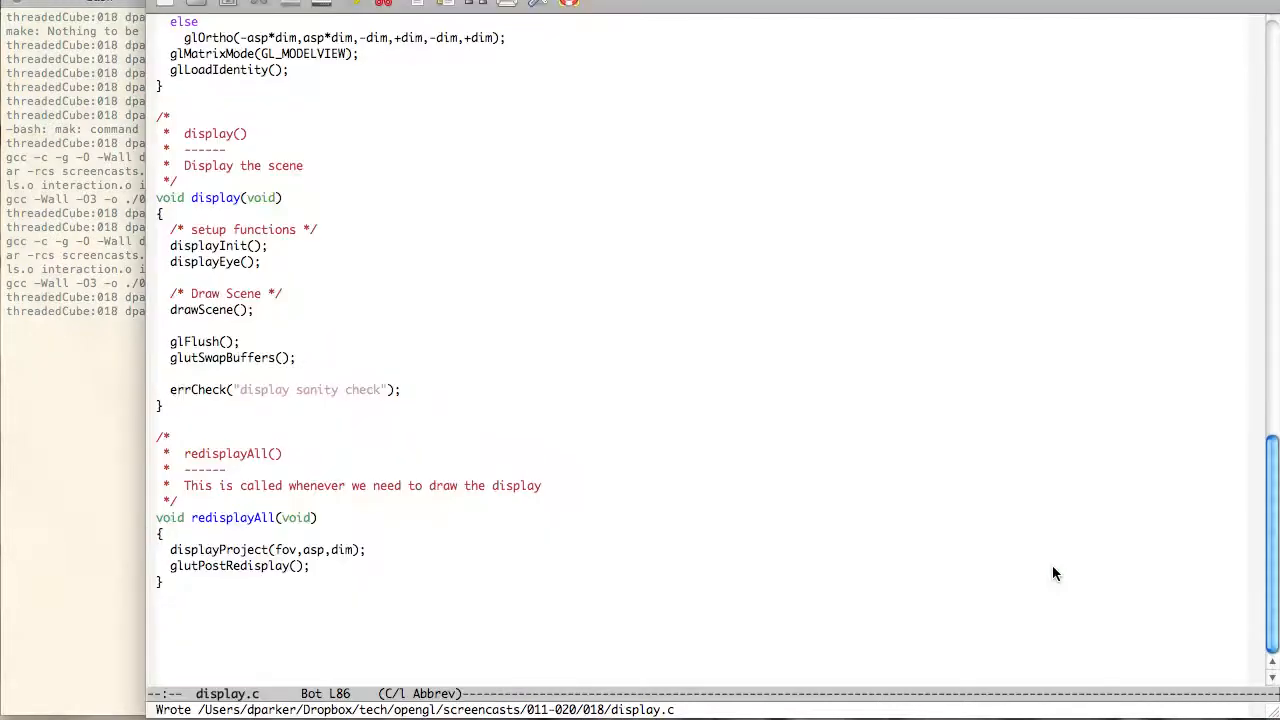
pyautogui.scroll(3)
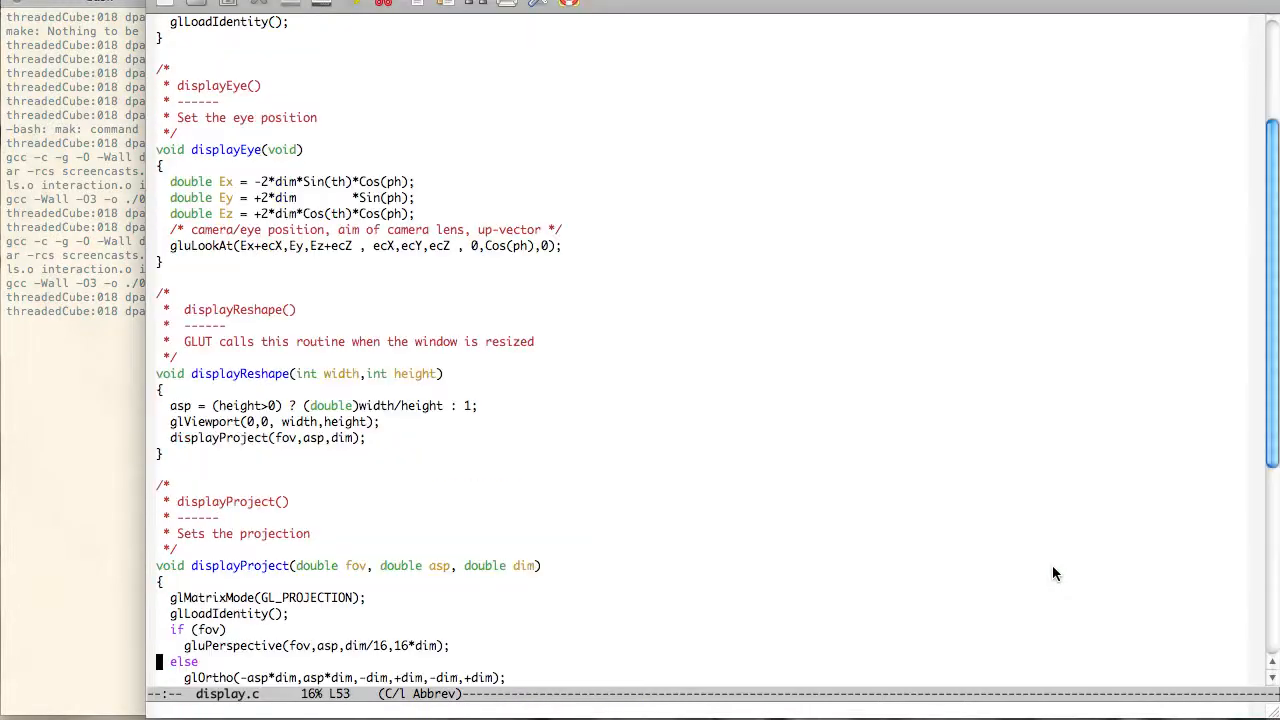